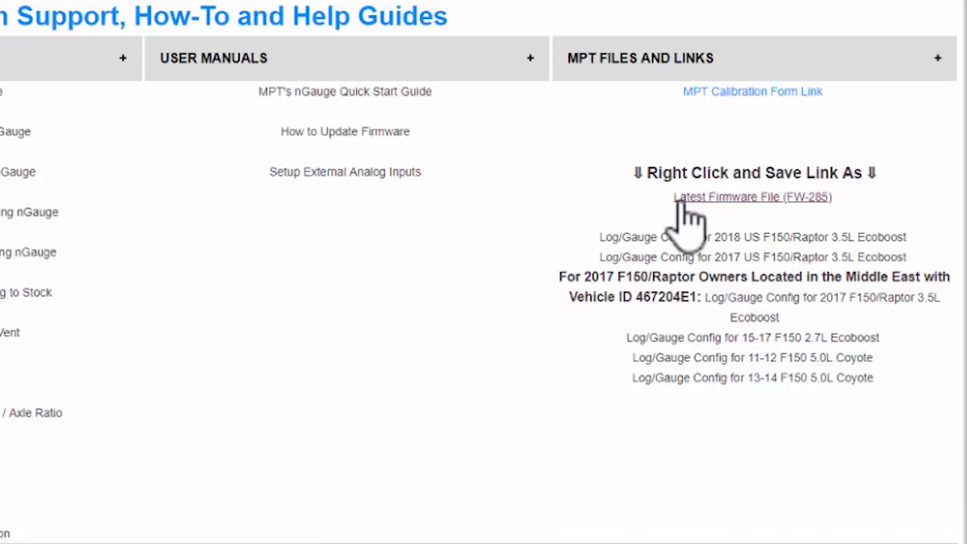
mouse_move(710, 214)
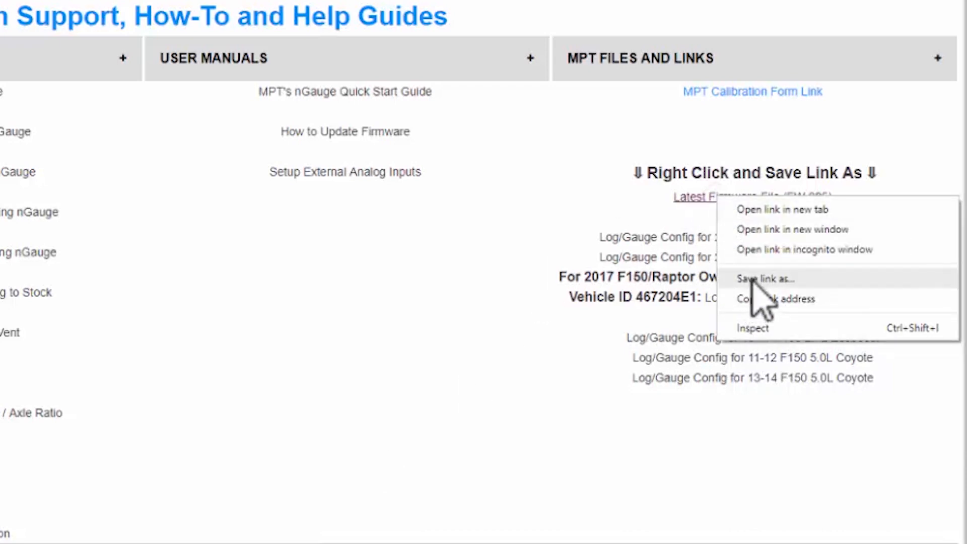
- Save the Latest Firmware File link (FW-285) to the Desktop as FIRMWARE-285.zip
left_click(764, 279)
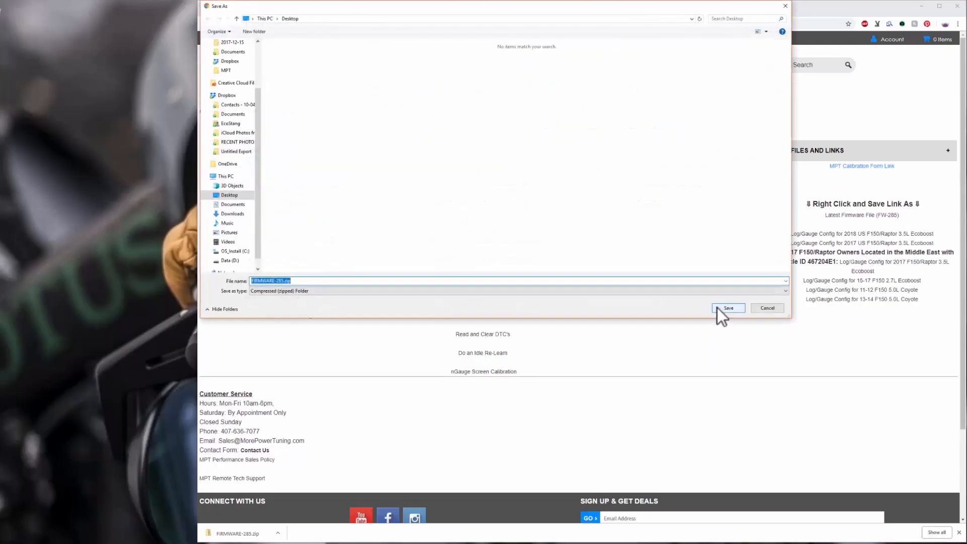
left_click(727, 308)
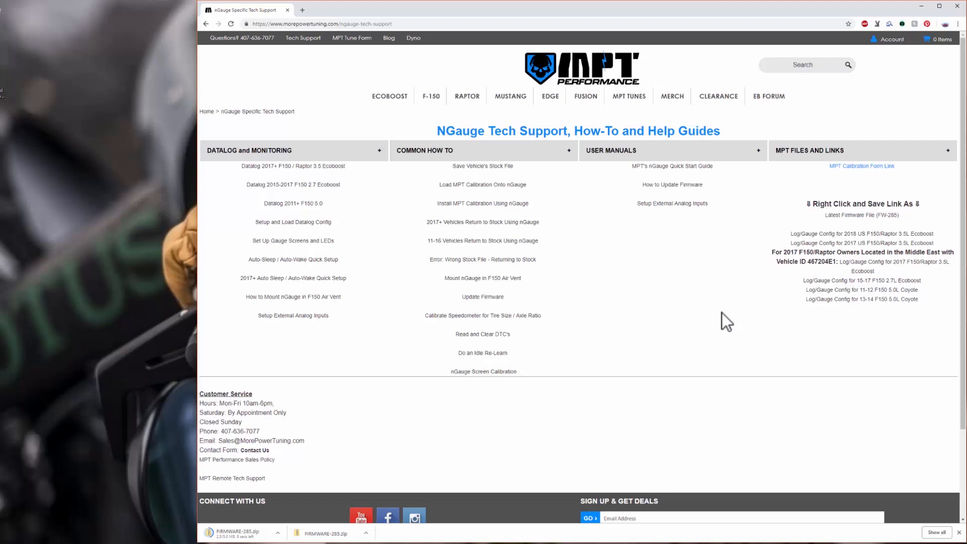
mouse_move(680, 319)
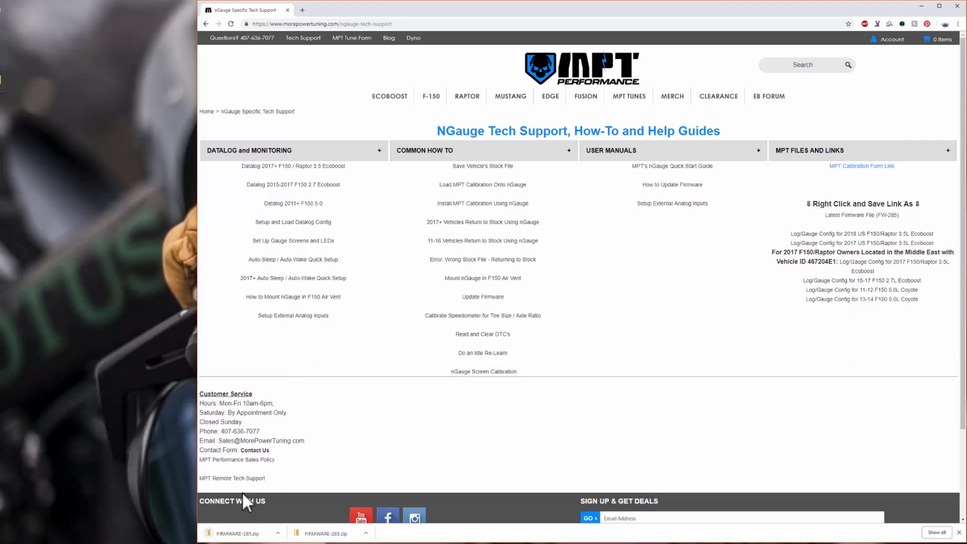
- Open the downloaded FIRMWARE-285.zip from the Chrome download bar
left_click(237, 532)
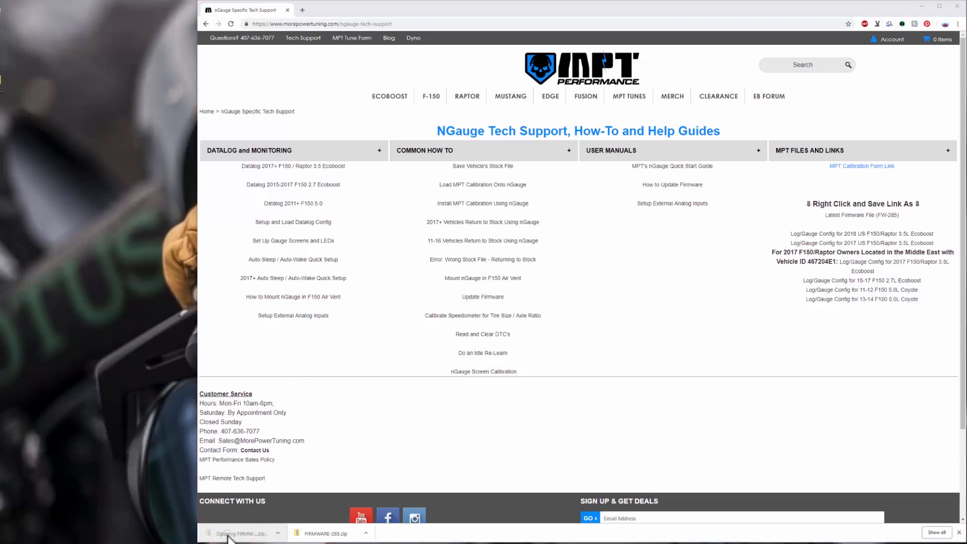